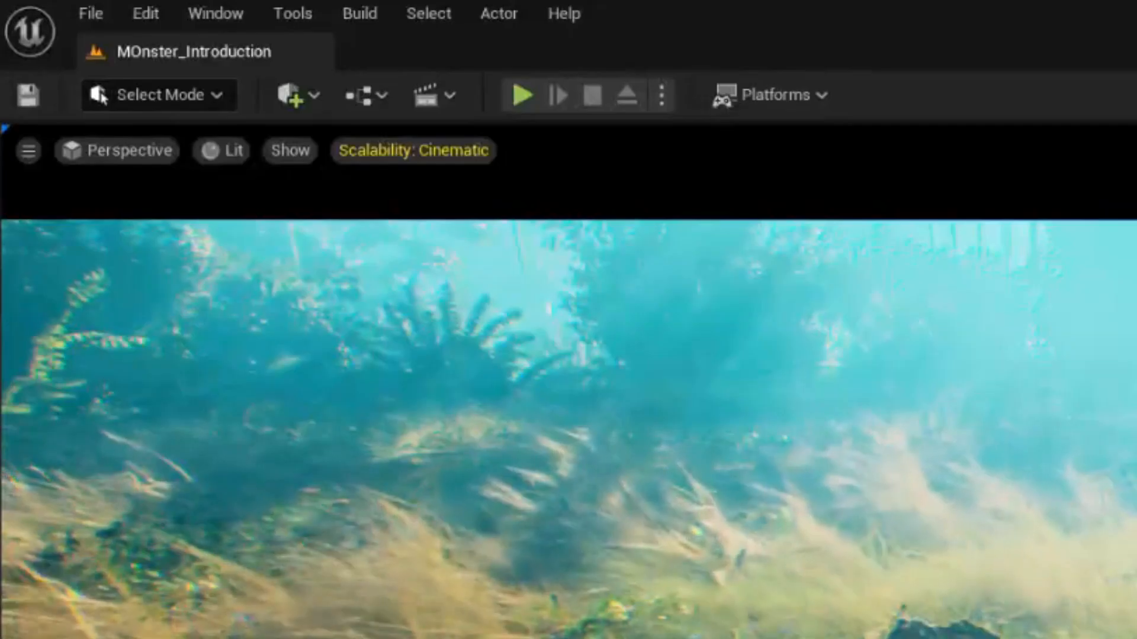
Step: Filter Project Settings by 'ray' to review the Rendering global illumination and Lumen options
{"action": "left_click", "coordinate": [145, 13]}
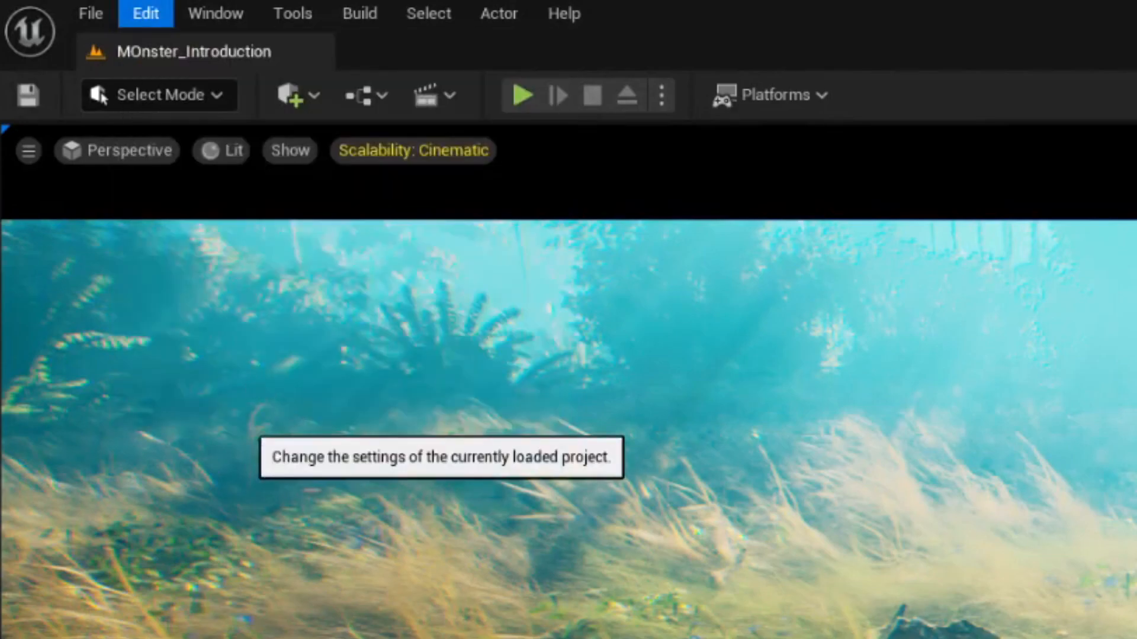
{"action": "left_click", "coordinate": [439, 457]}
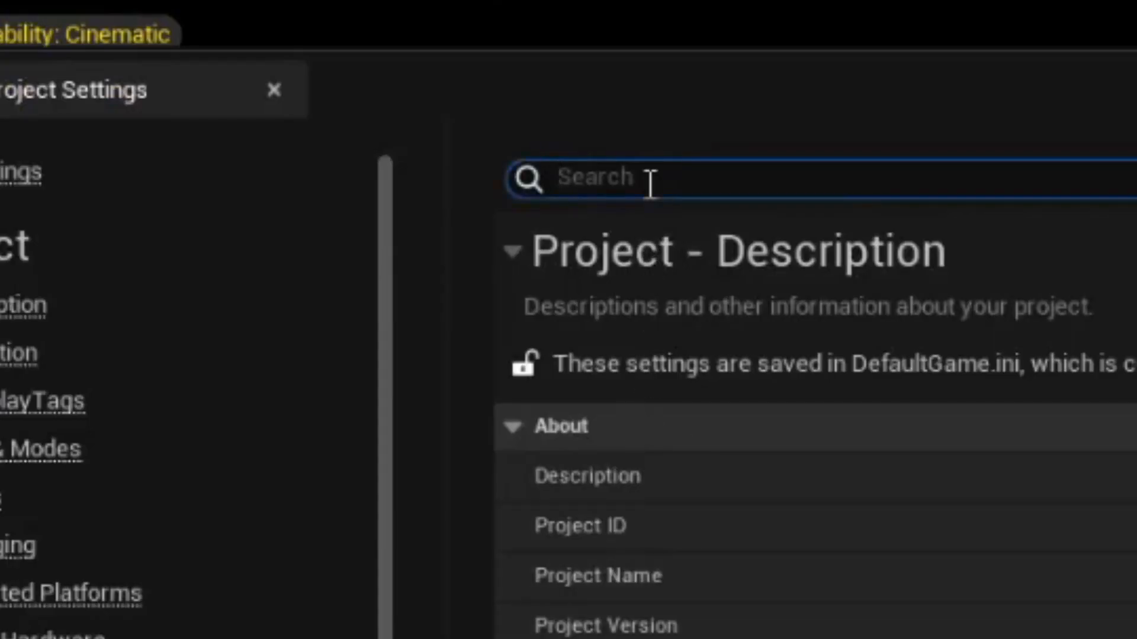
{"action": "type", "text": "ray"}
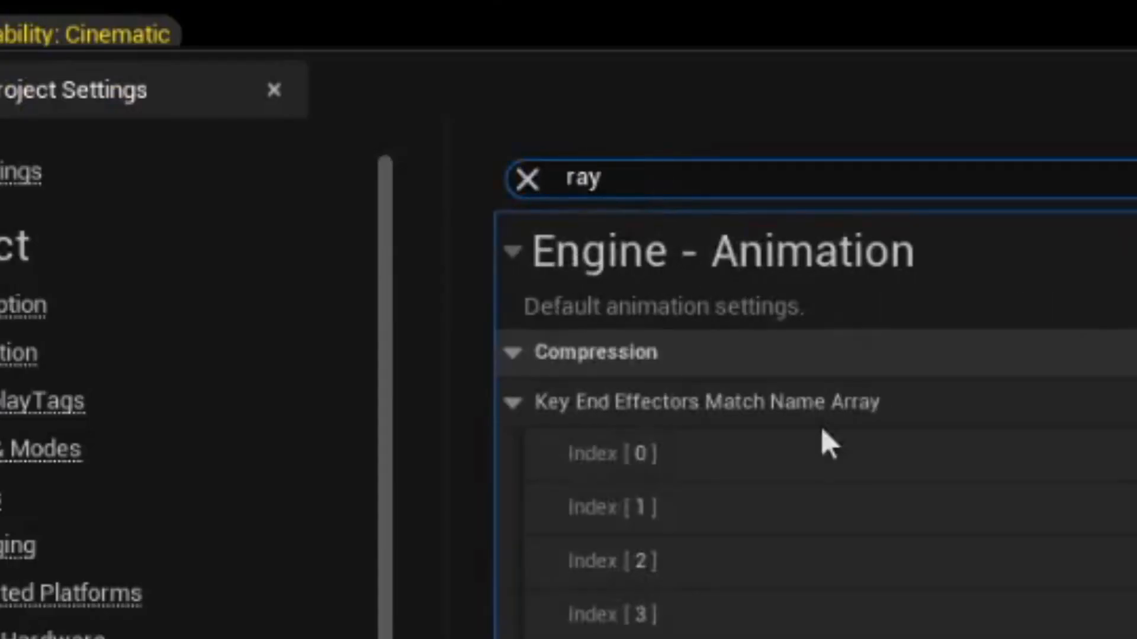
{"action": "scroll", "scroll_direction": "down", "scroll_amount": 3}
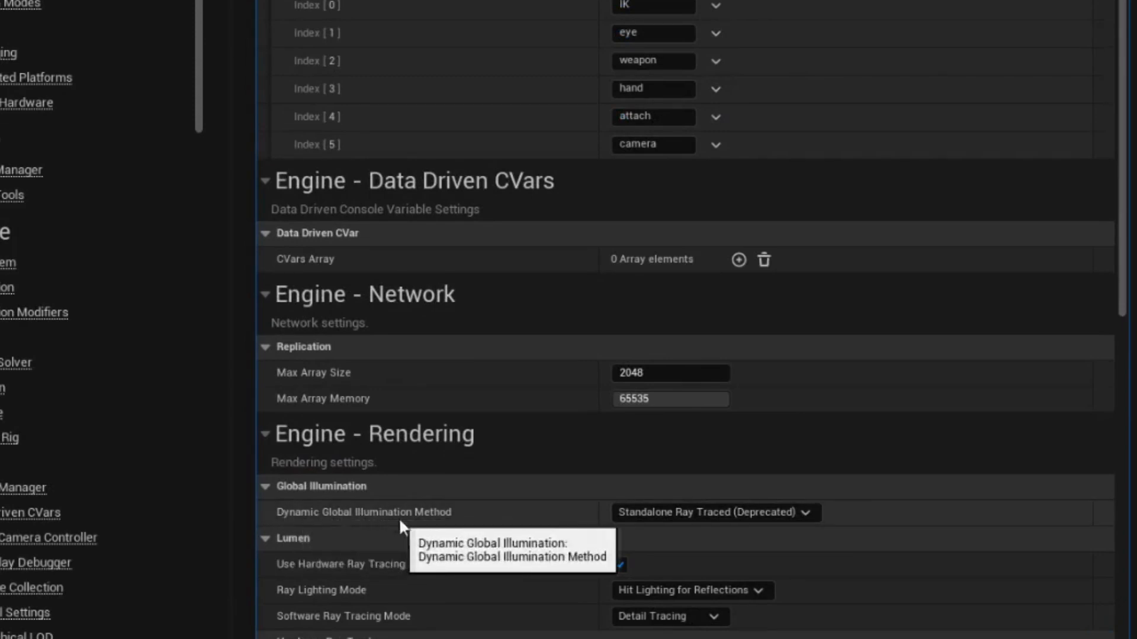
{"action": "mouse_move", "coordinate": [584, 526]}
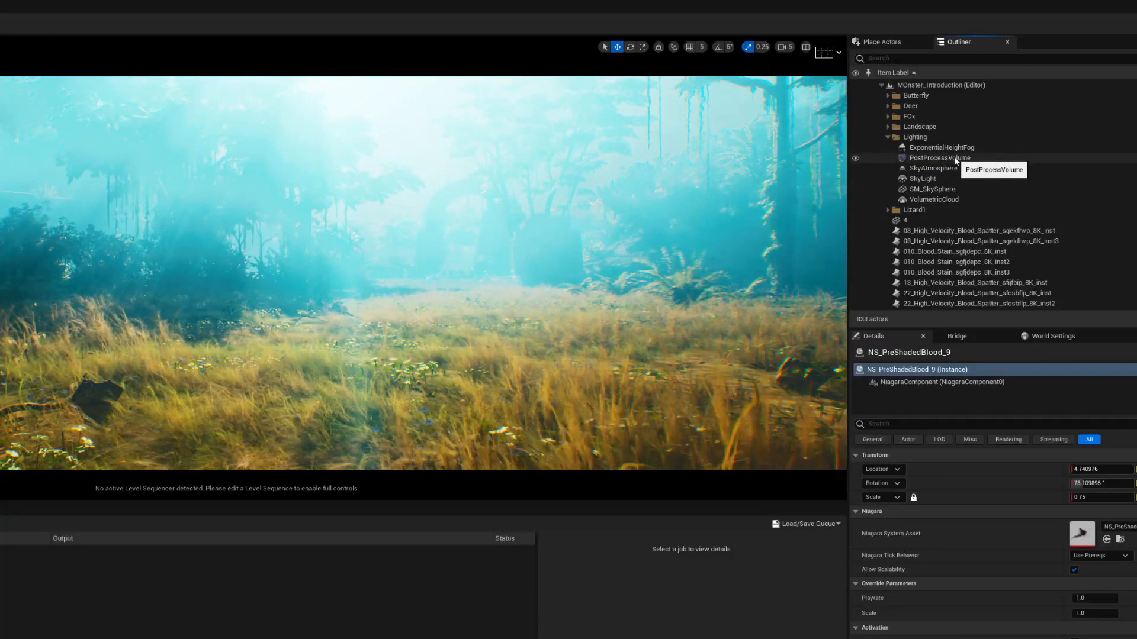
Step: Select the PostProcessVolume and bring its Lens settings (Bloom, Exposure, Depth of Field) into view
{"action": "left_click", "coordinate": [939, 158]}
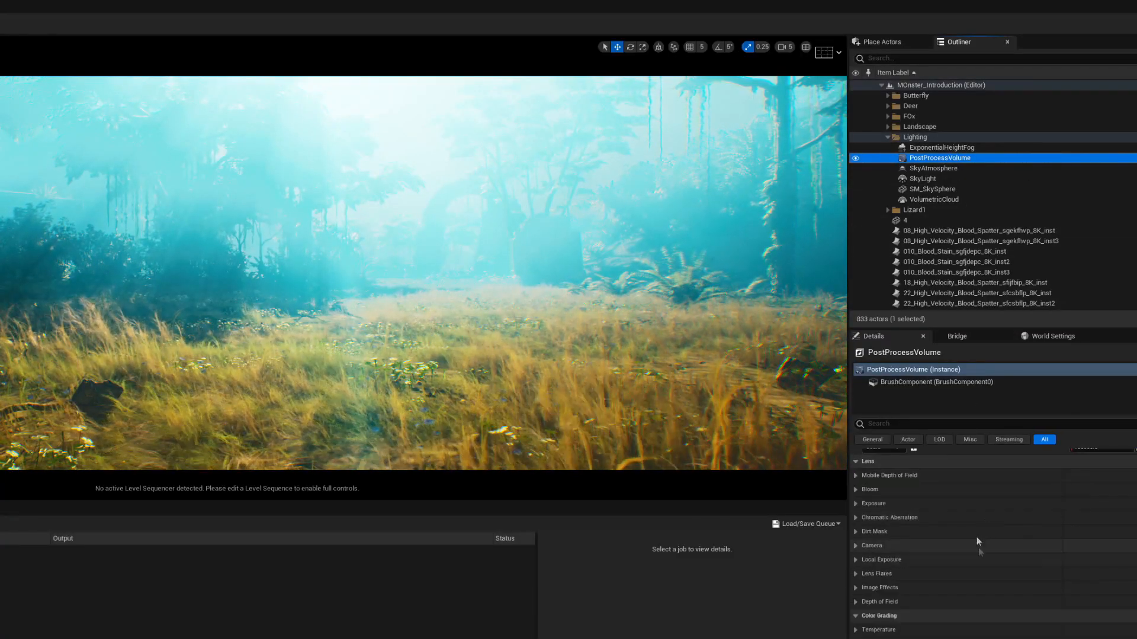
{"action": "scroll", "scroll_direction": "down", "scroll_amount": 3}
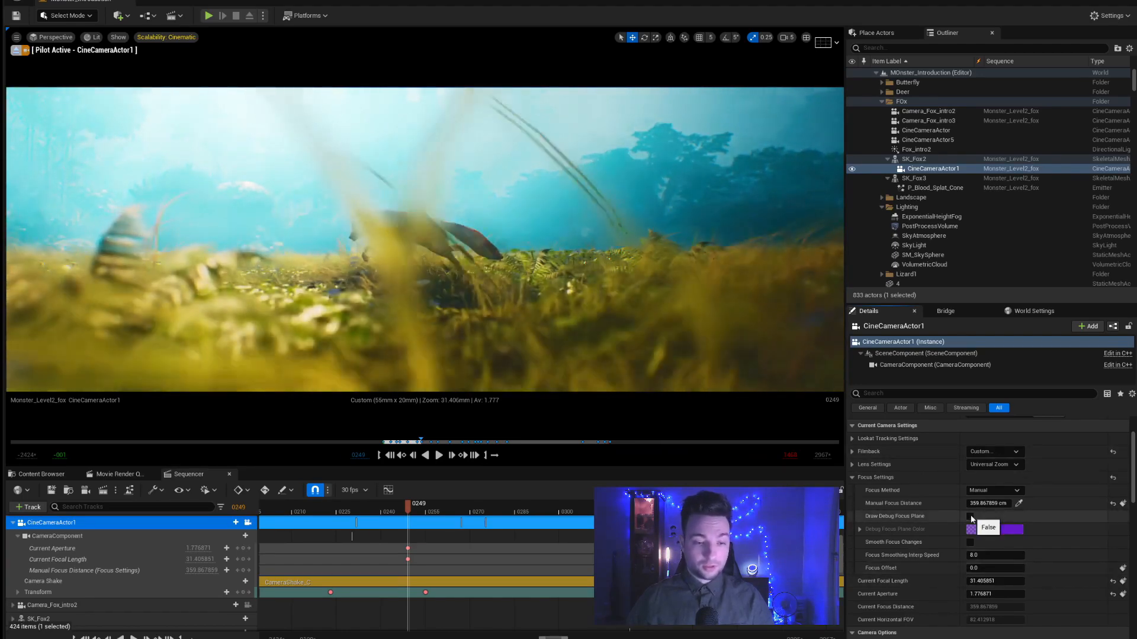
{"action": "left_click", "coordinate": [970, 517]}
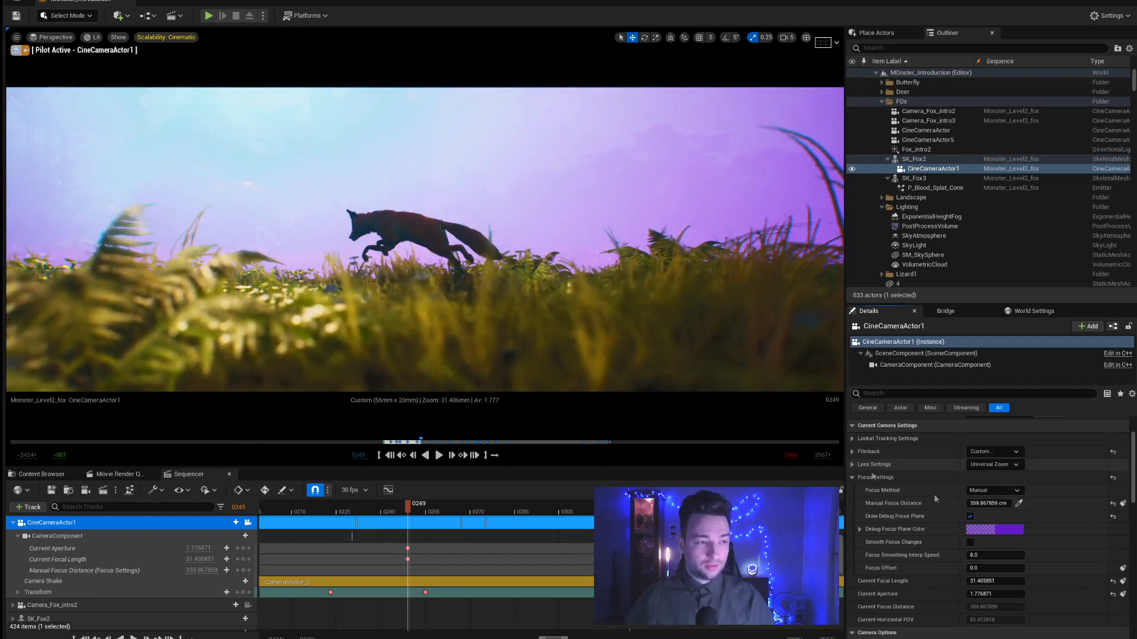
{"action": "left_click", "coordinate": [970, 515]}
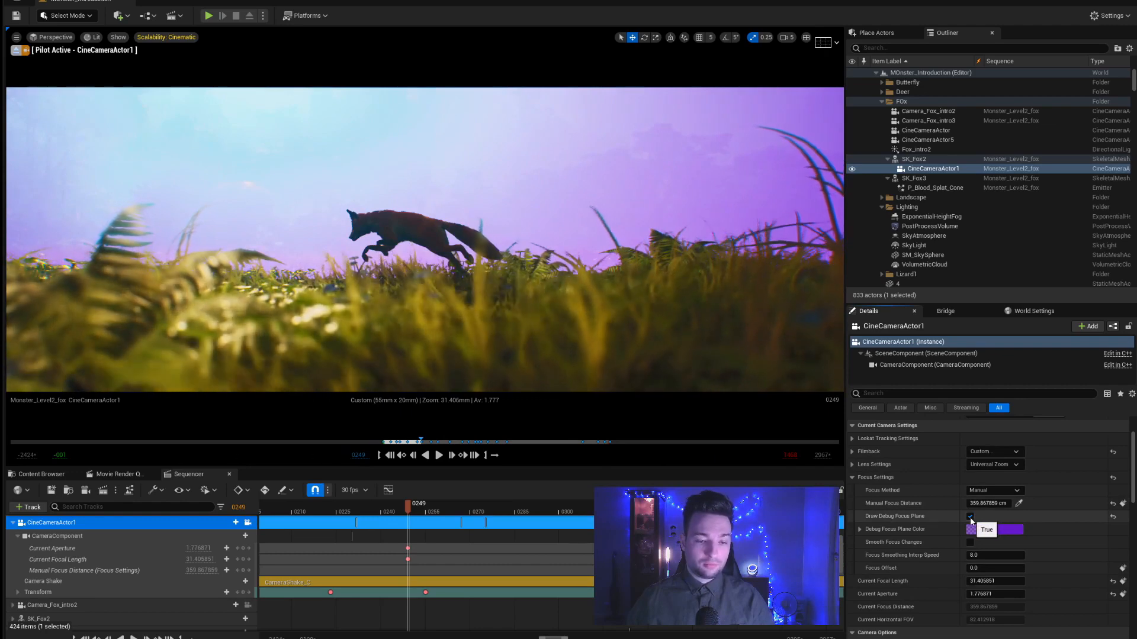
{"action": "left_click", "coordinate": [969, 515]}
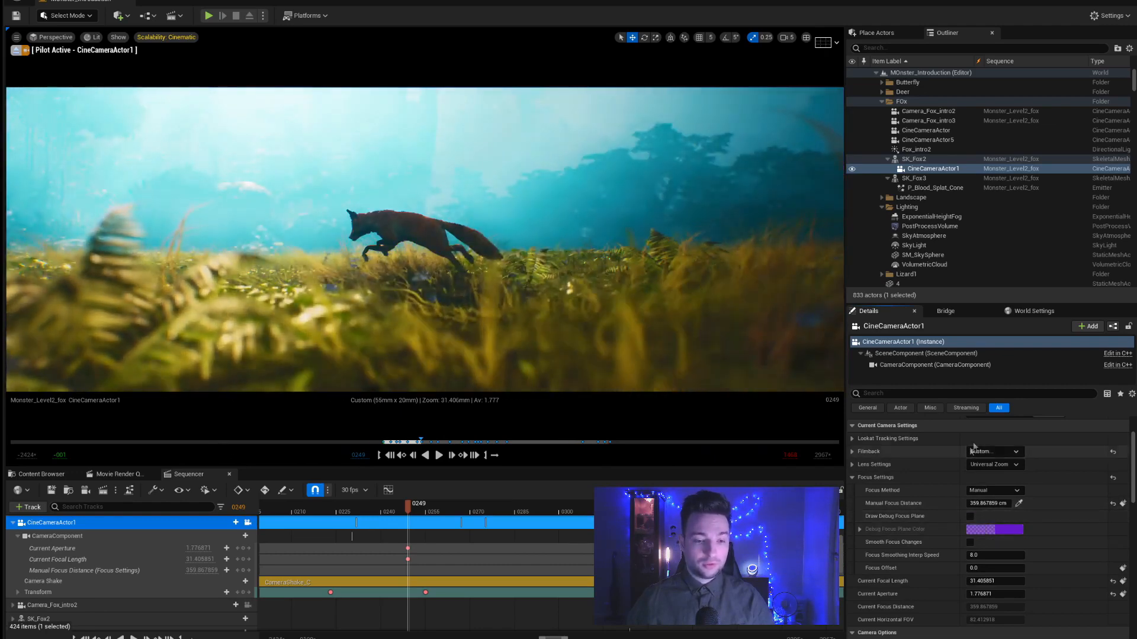